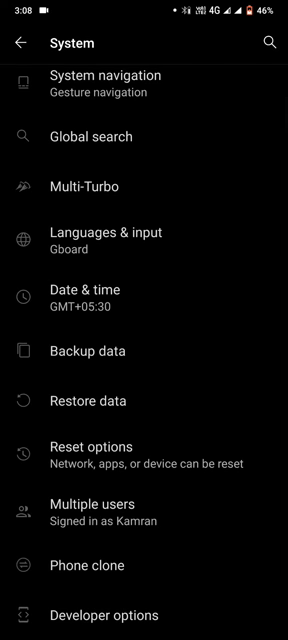
# Step: Open Developer options from System and scroll down to the Bluetooth audio settings
pyautogui.click(100, 616)
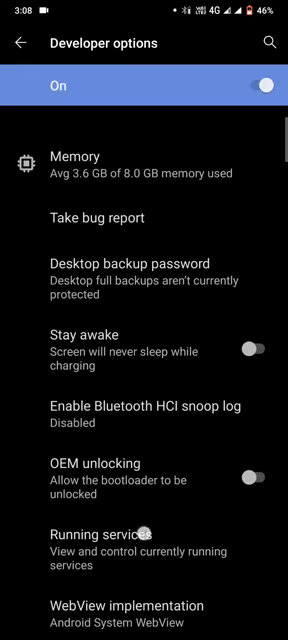
pyautogui.scroll(-3)
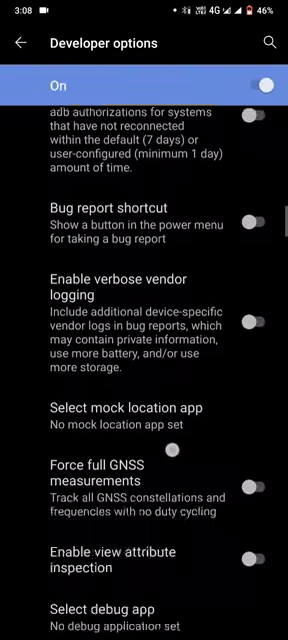
pyautogui.scroll(-3)
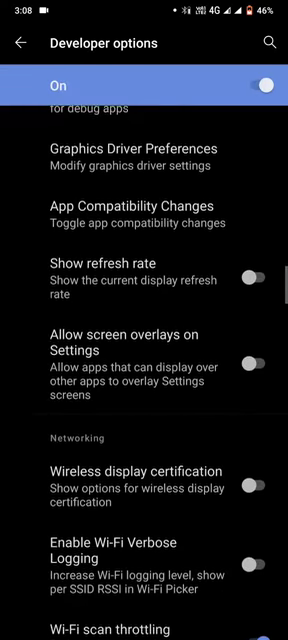
pyautogui.scroll(-3)
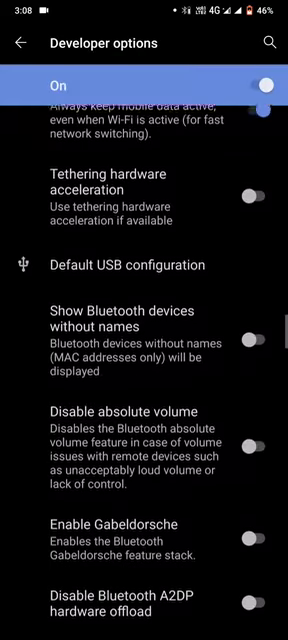
pyautogui.scroll(-3)
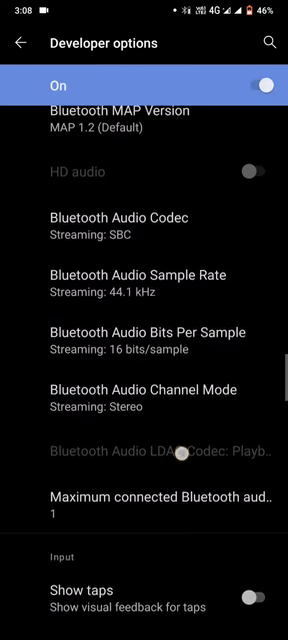
pyautogui.scroll(-3)
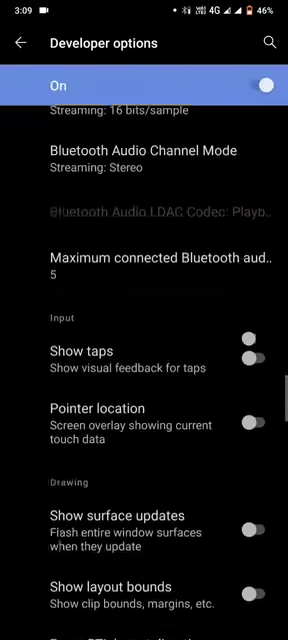
# Step: Switch the Developer options toggle off and return to the System settings page
pyautogui.scroll(-3)
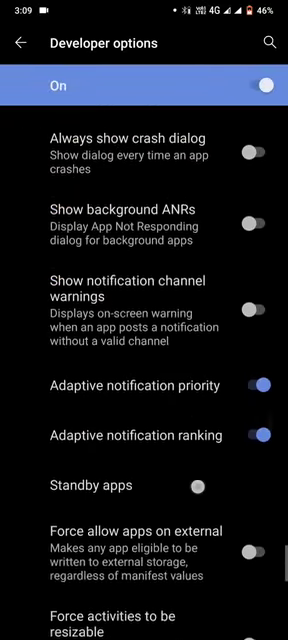
pyautogui.click(20, 44)
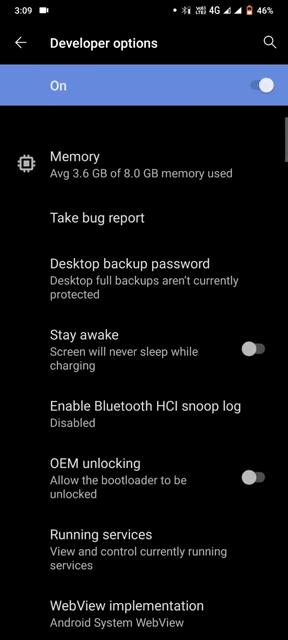
pyautogui.click(264, 86)
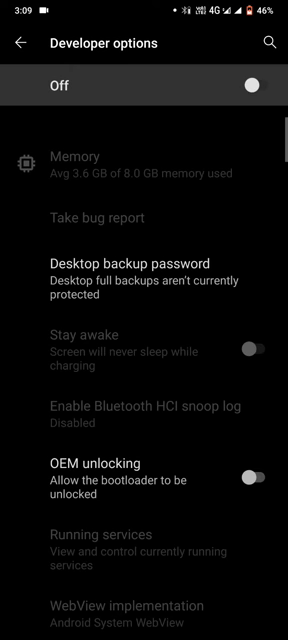
pyautogui.click(24, 44)
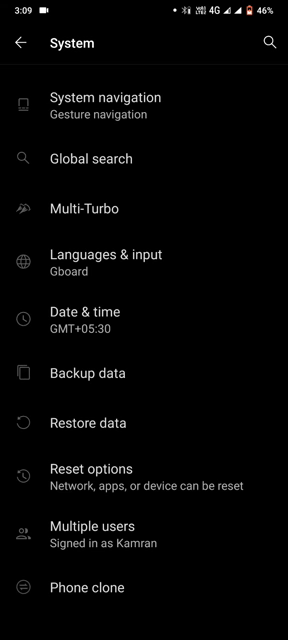
# Step: Open About phone and scroll to the build number PD2039F_EX_A_1.73.2
pyautogui.click(24, 48)
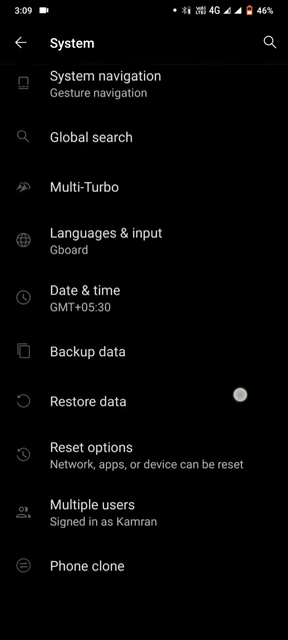
pyautogui.click(24, 44)
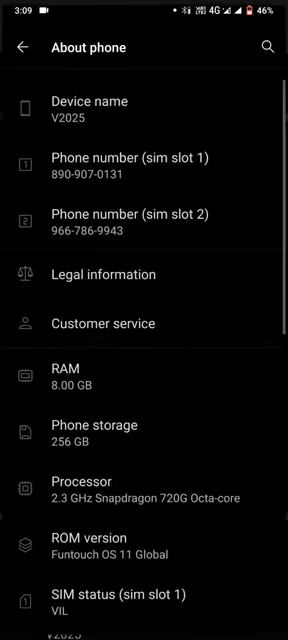
pyautogui.scroll(-3)
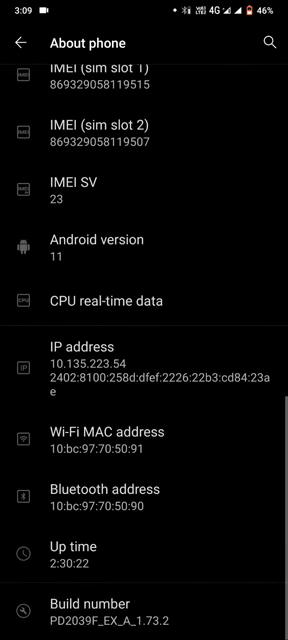